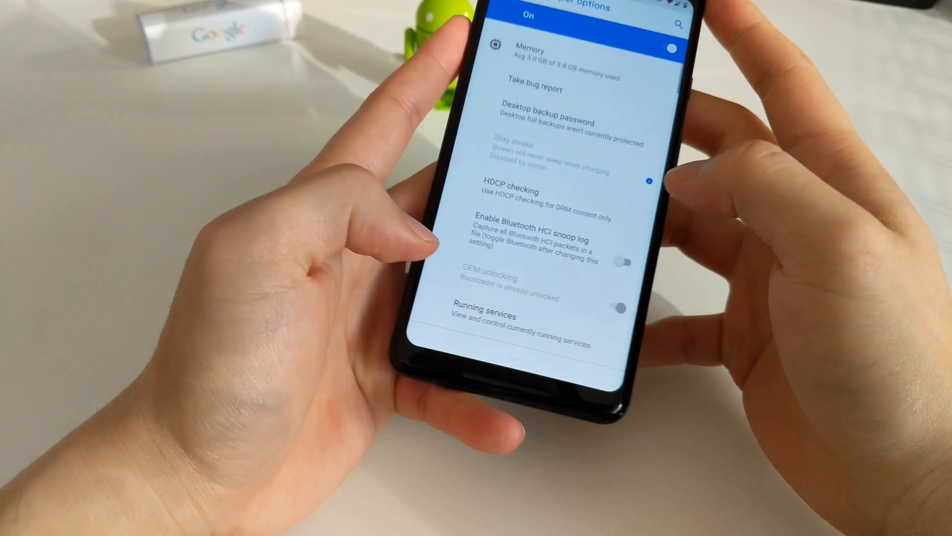
scroll("down", 3)
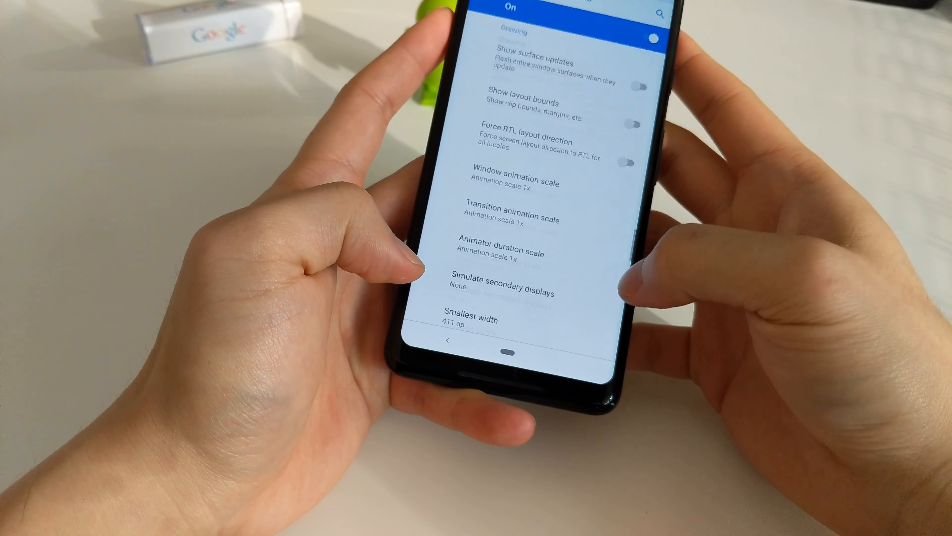